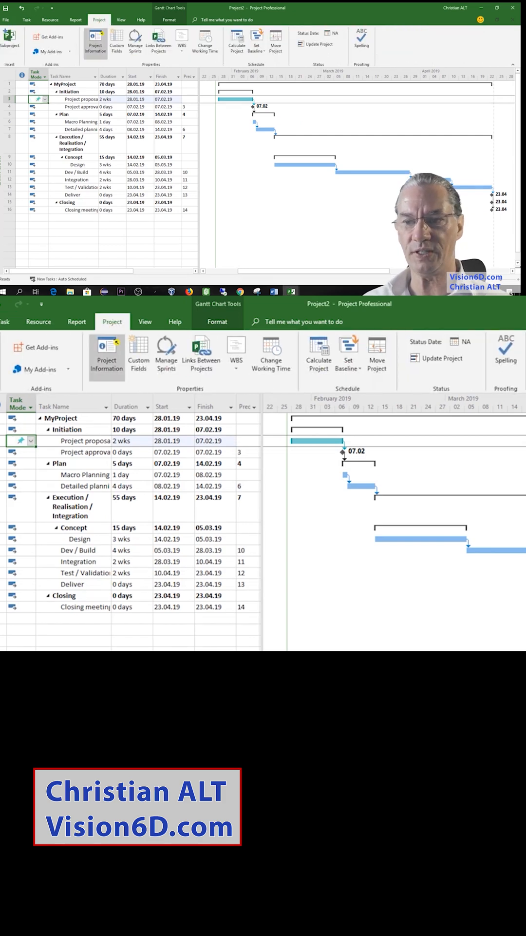
pyautogui.moveTo(376, 353)
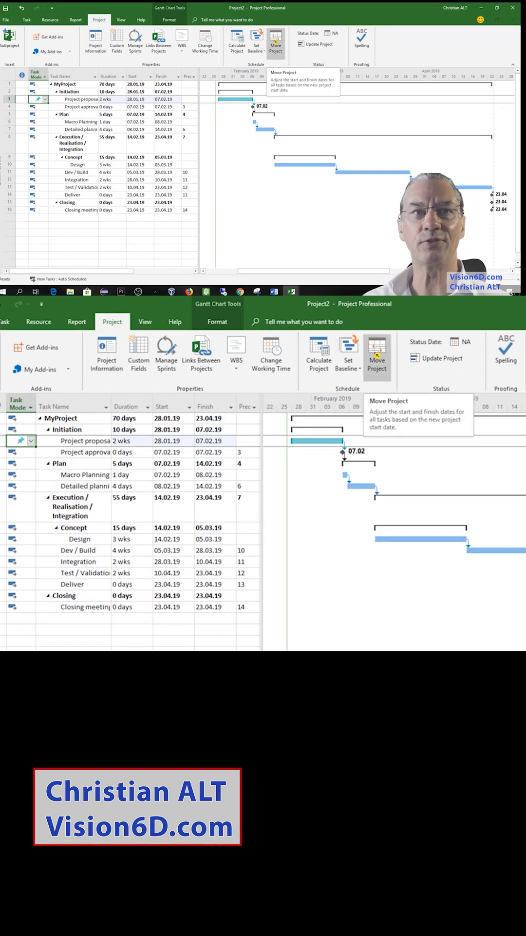
pyautogui.click(376, 352)
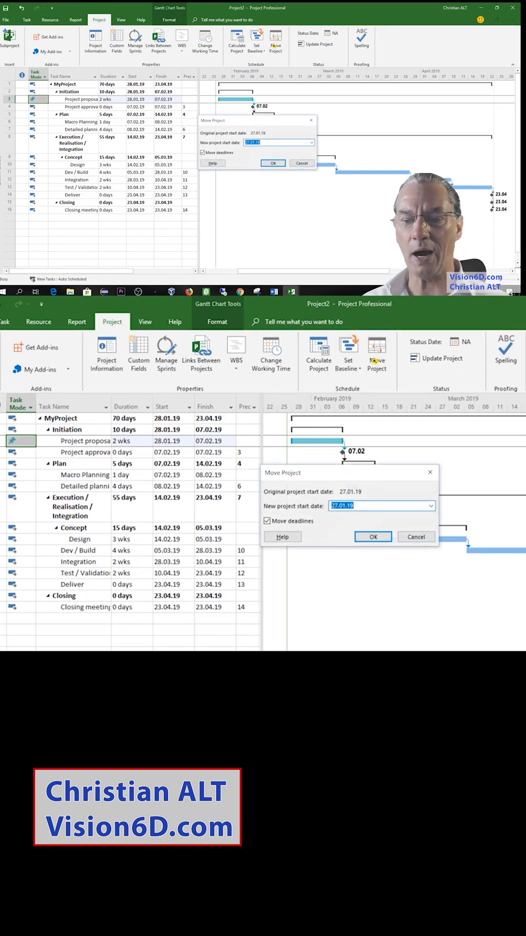
pyautogui.click(429, 505)
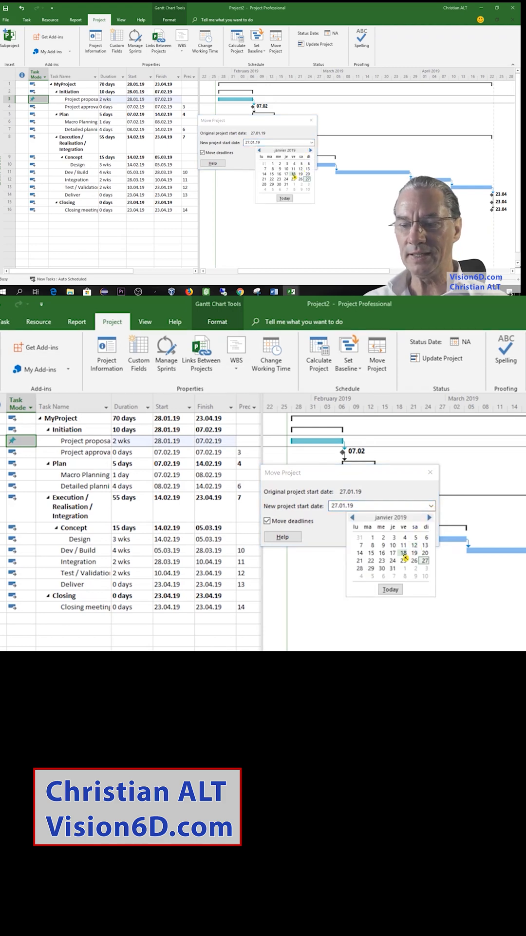
pyautogui.click(429, 516)
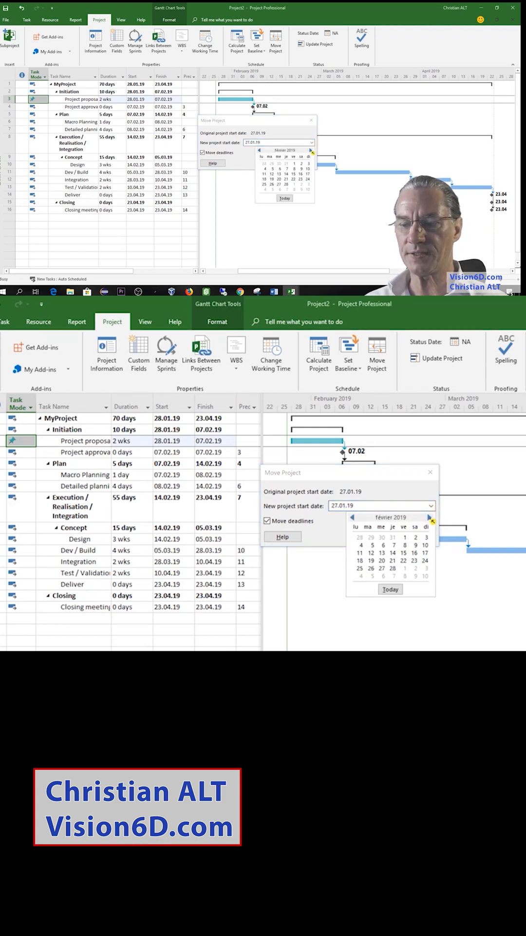
pyautogui.click(429, 517)
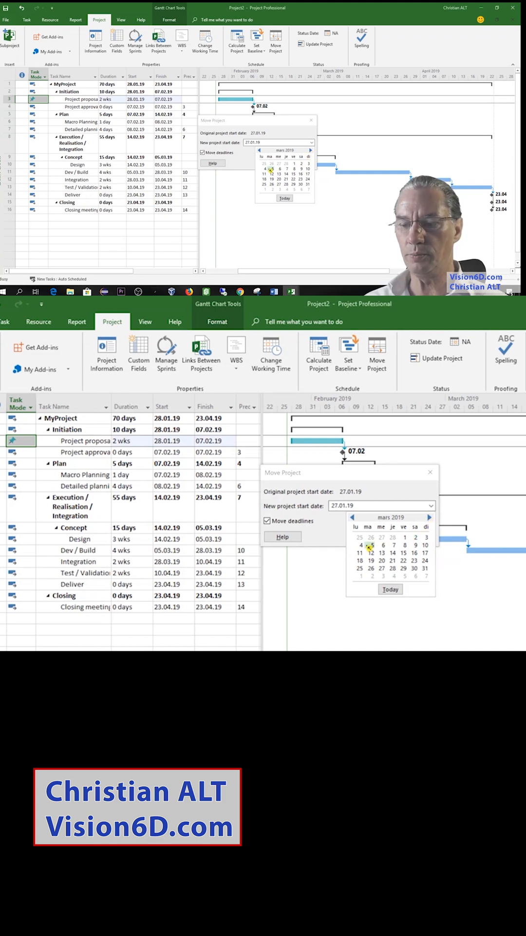
pyautogui.click(360, 545)
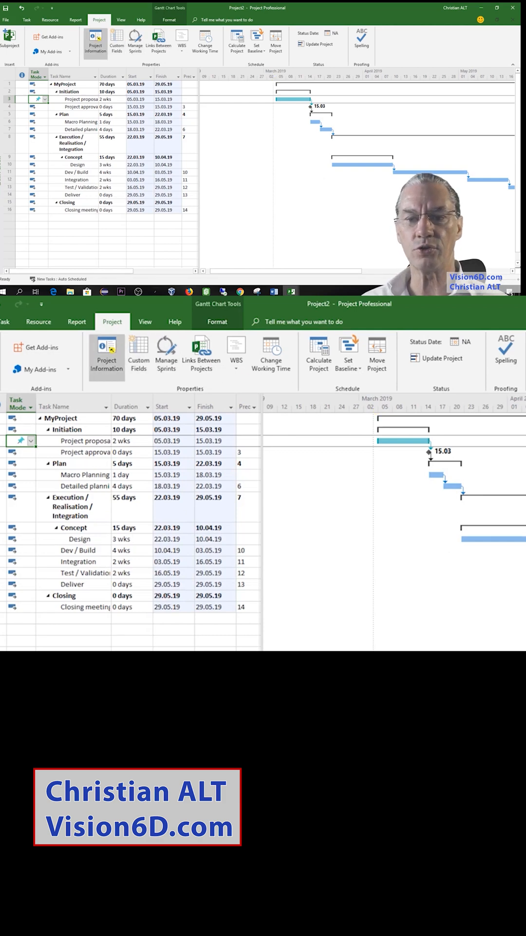
# - View Project Information to confirm the start date reads 04.03.19
pyautogui.click(107, 350)
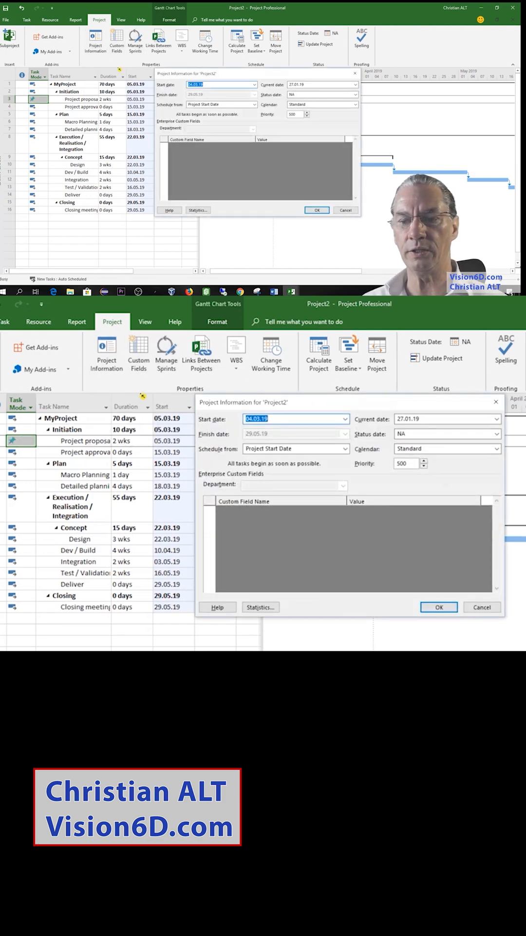